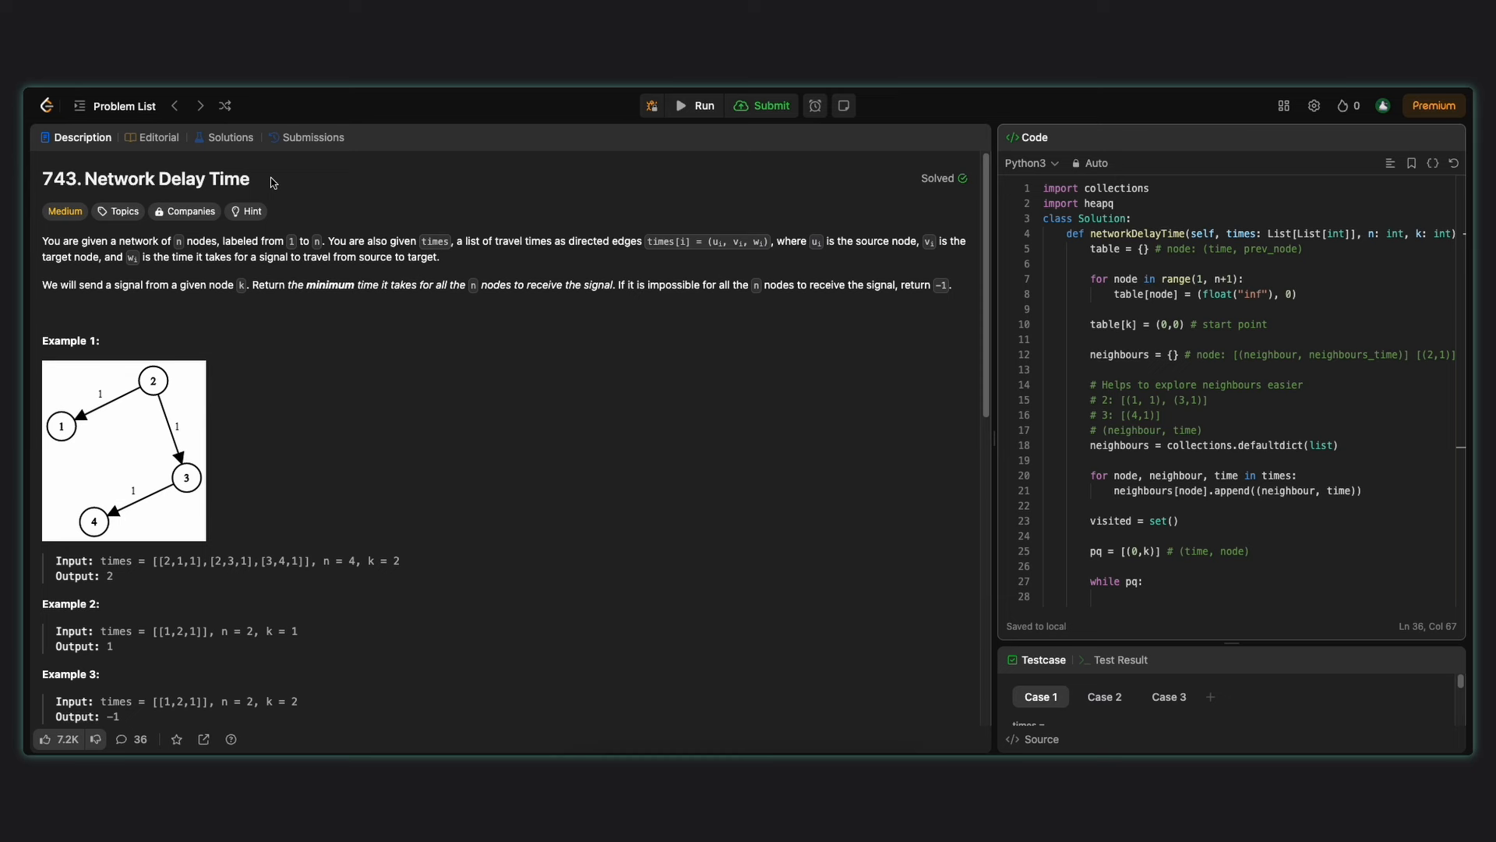
Step: Highlight the graph-building and setup lines of the Dijkstra solution while explaining them
double_click(180, 240)
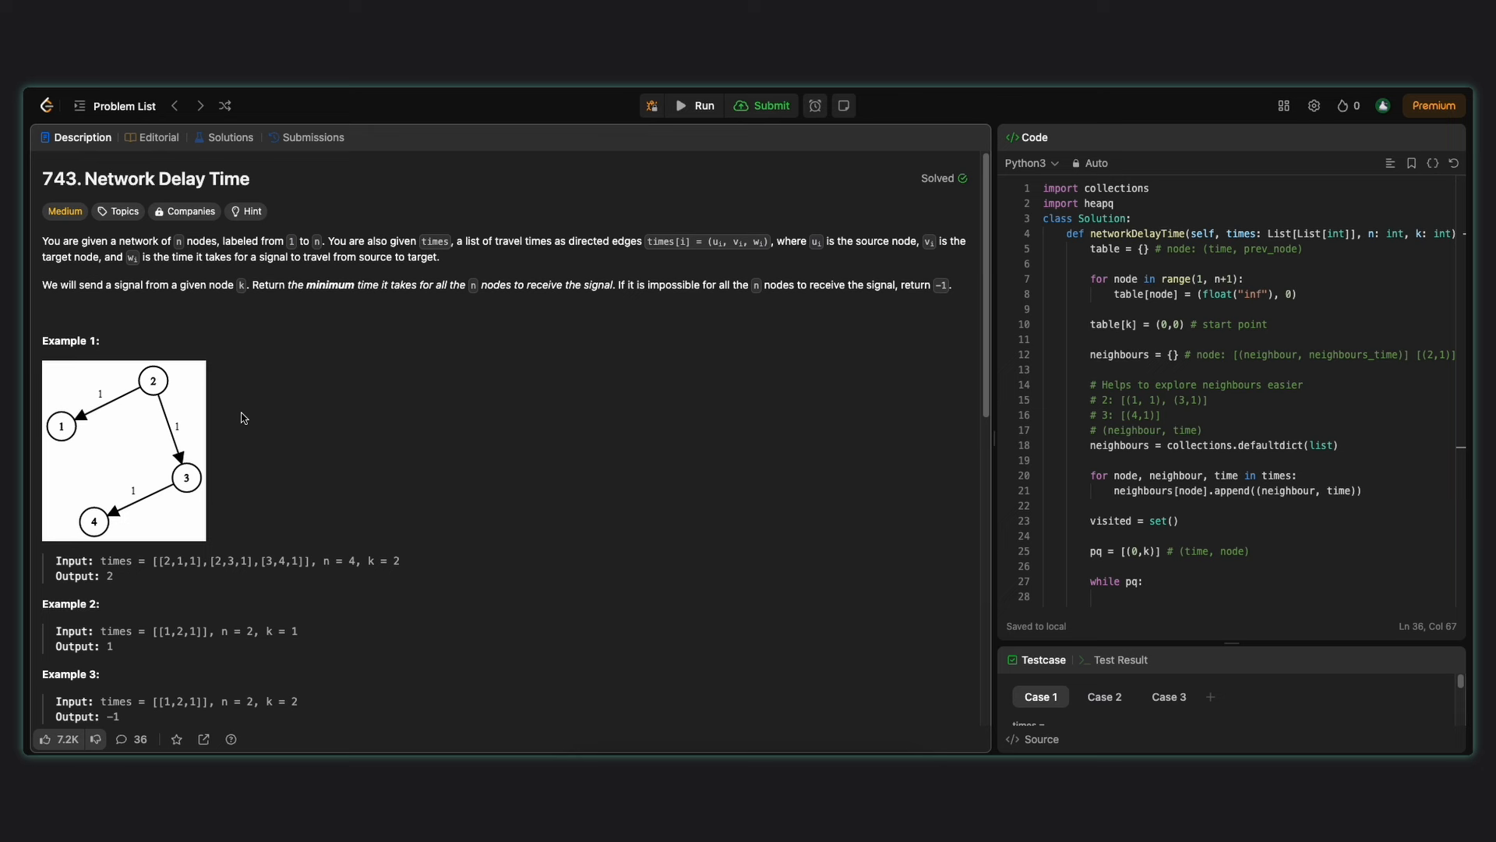
double_click(812, 240)
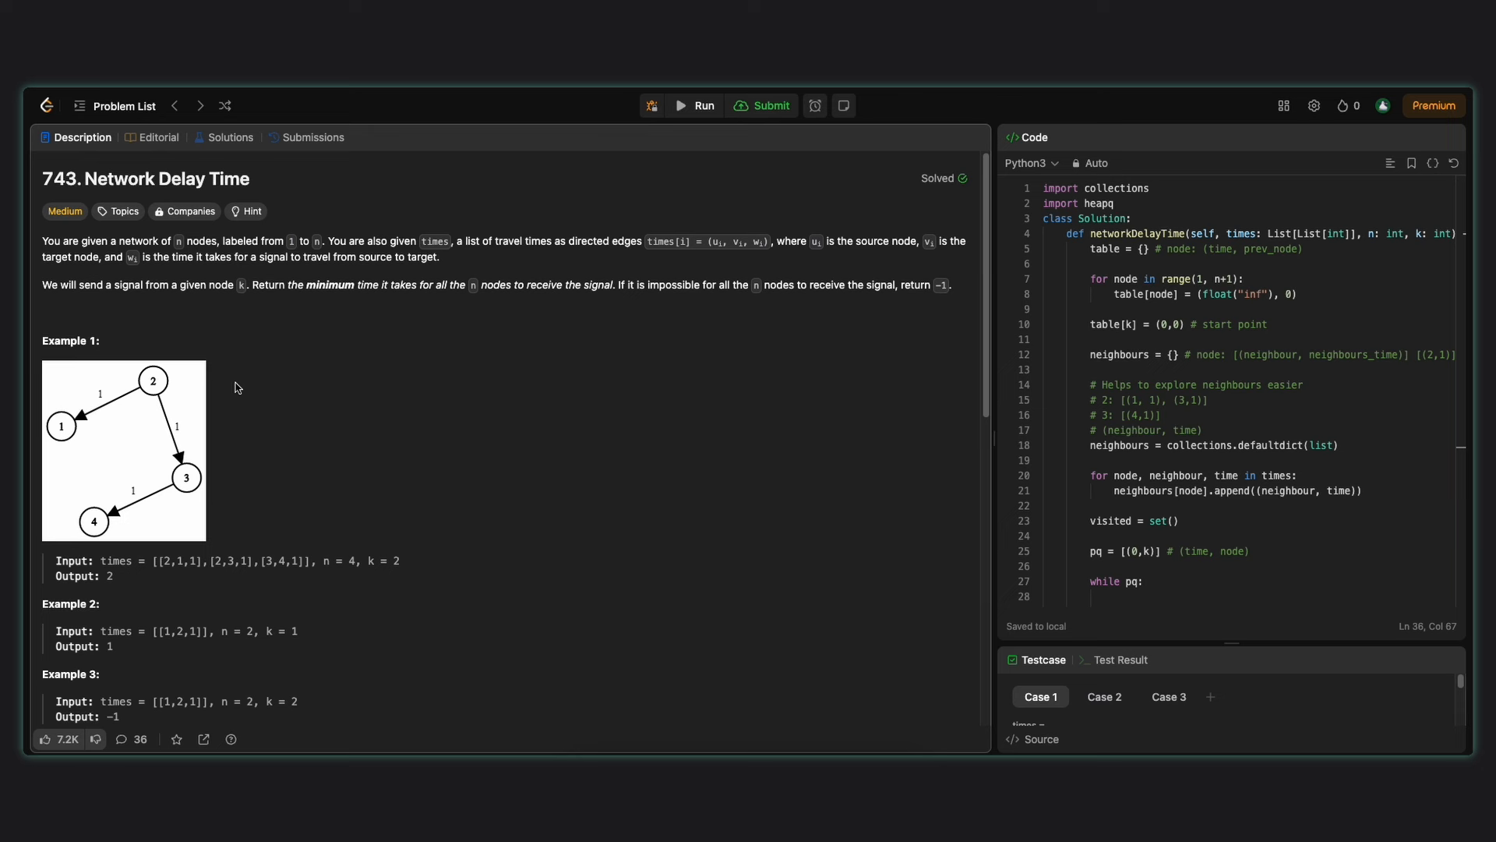
mouse_move(254, 384)
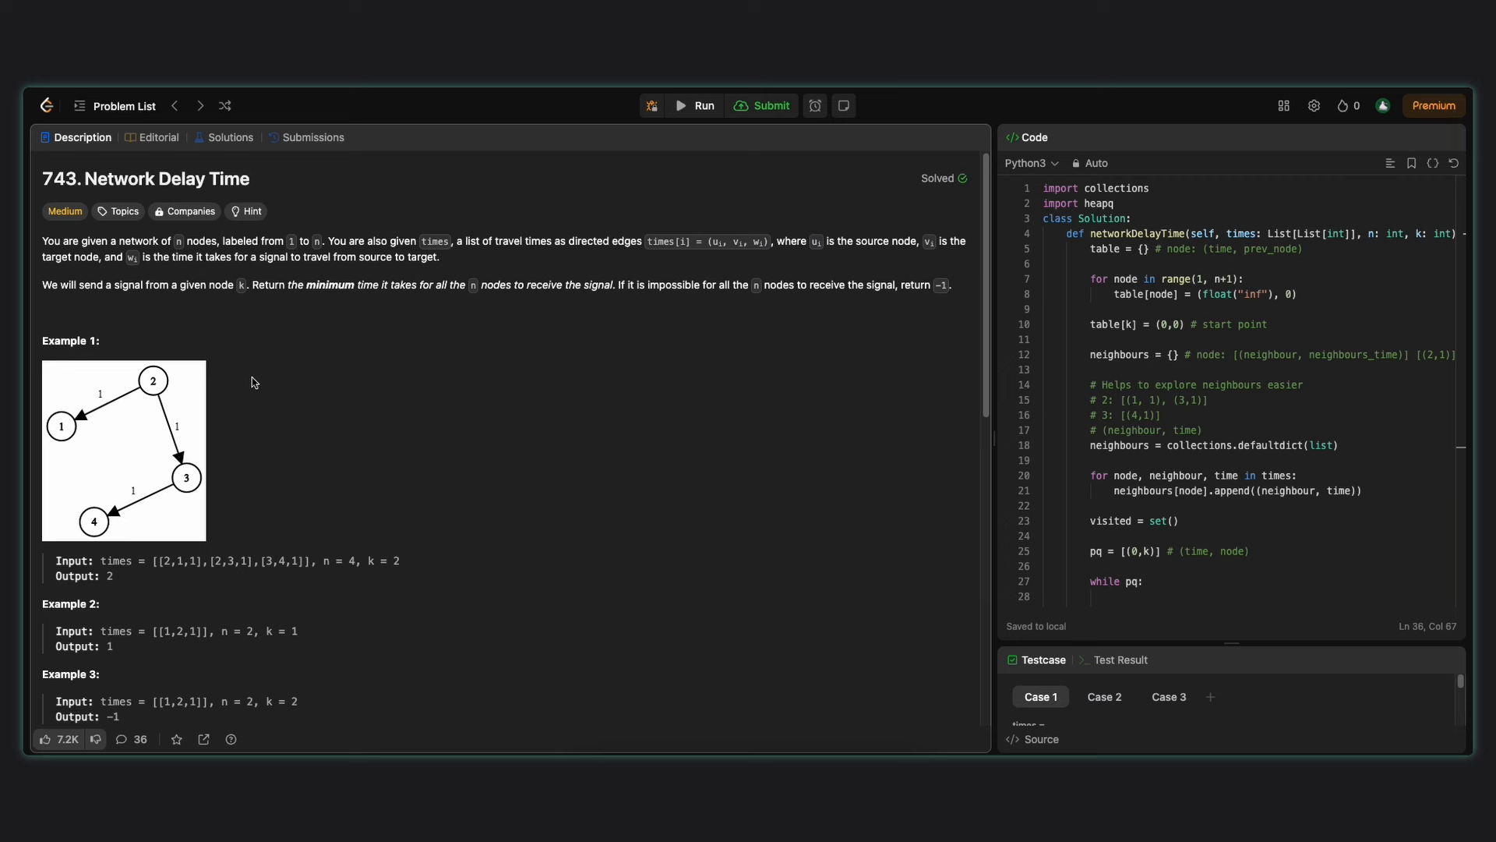
scroll(down, 3)
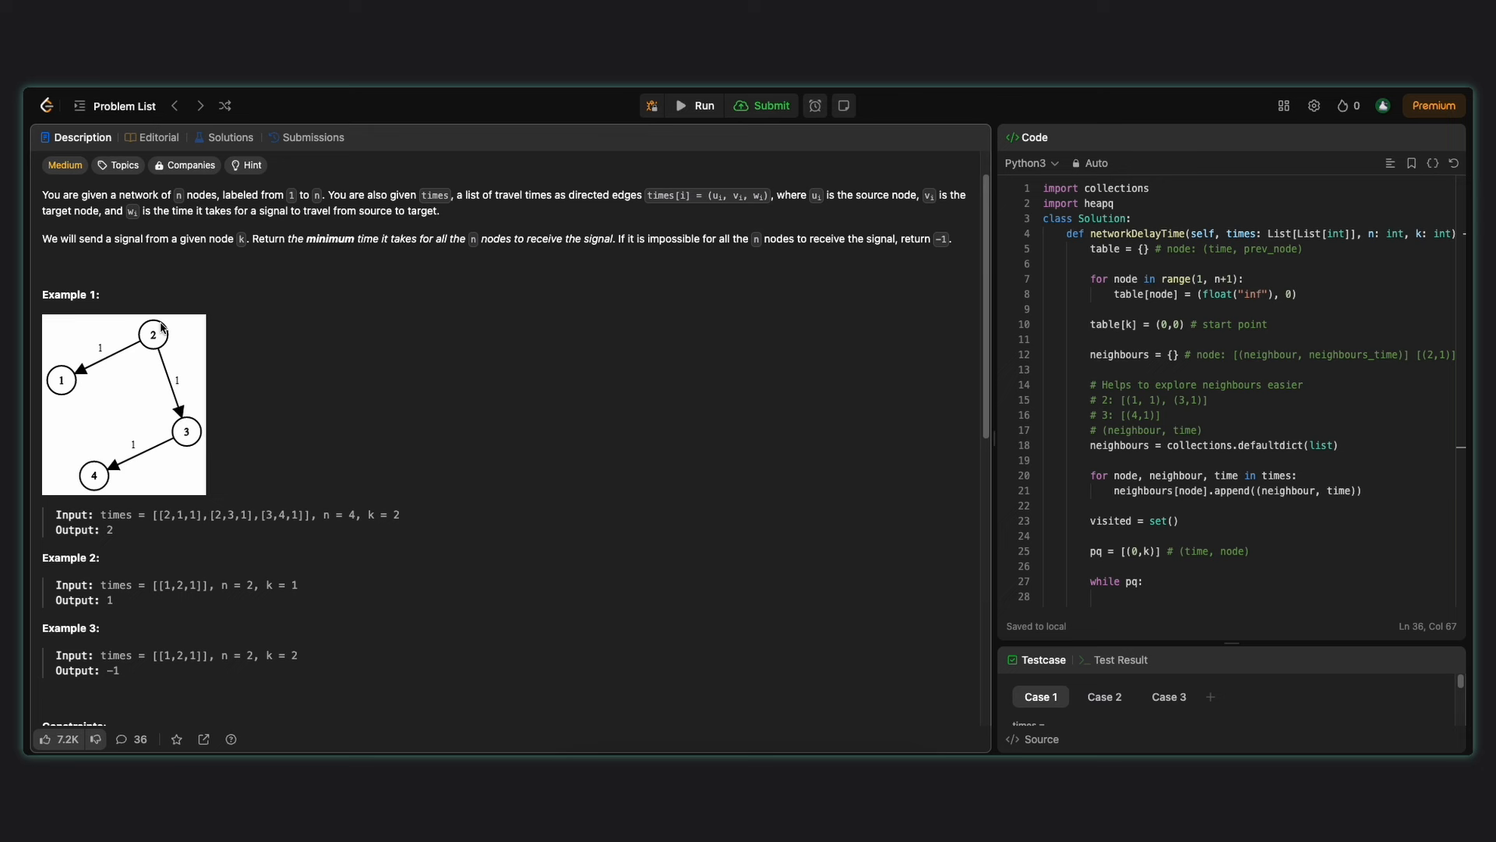
double_click(270, 239)
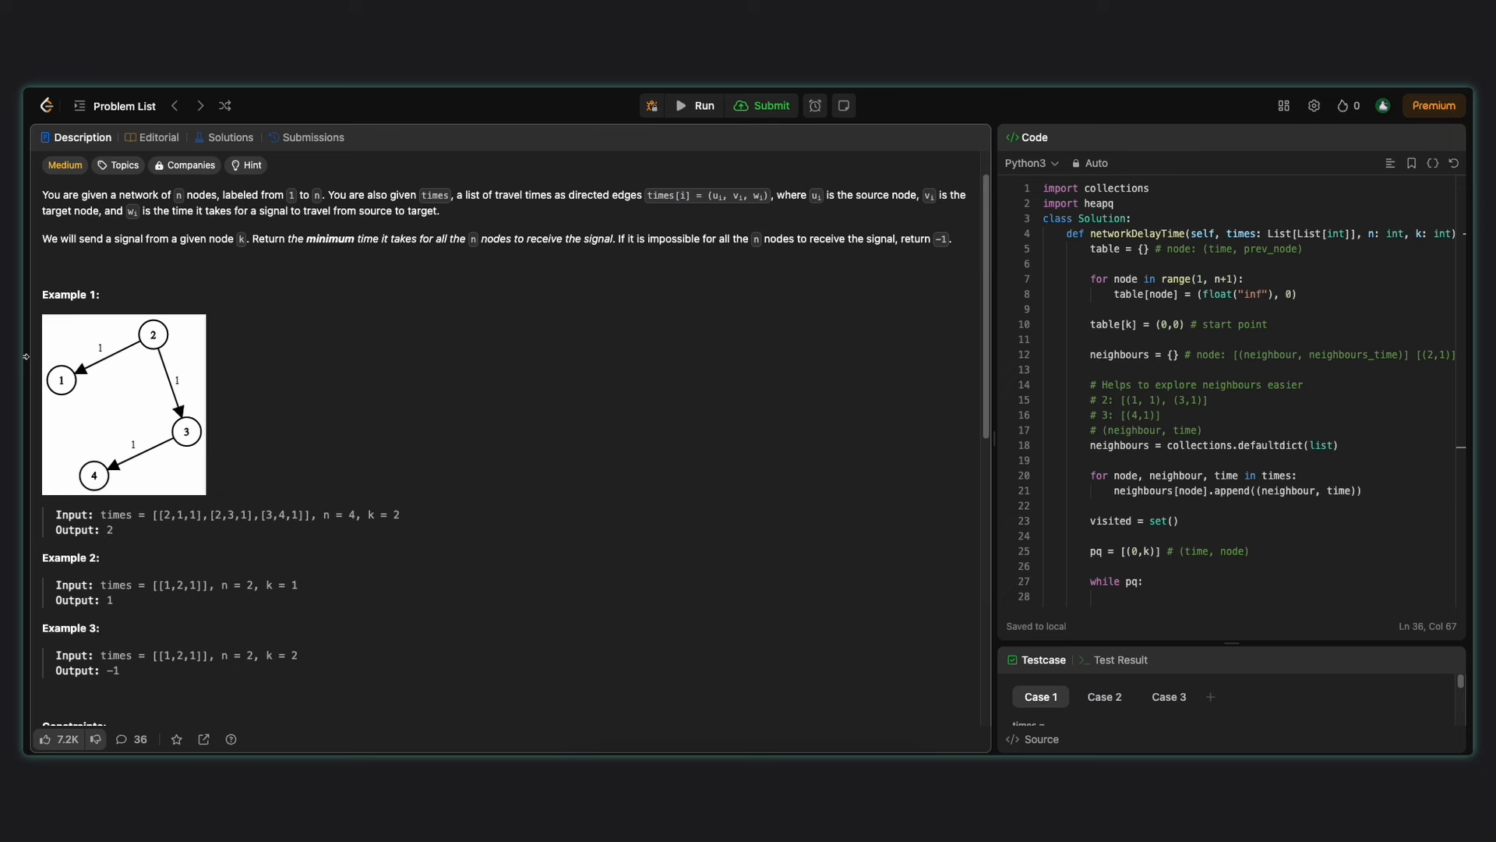
mouse_move(371, 496)
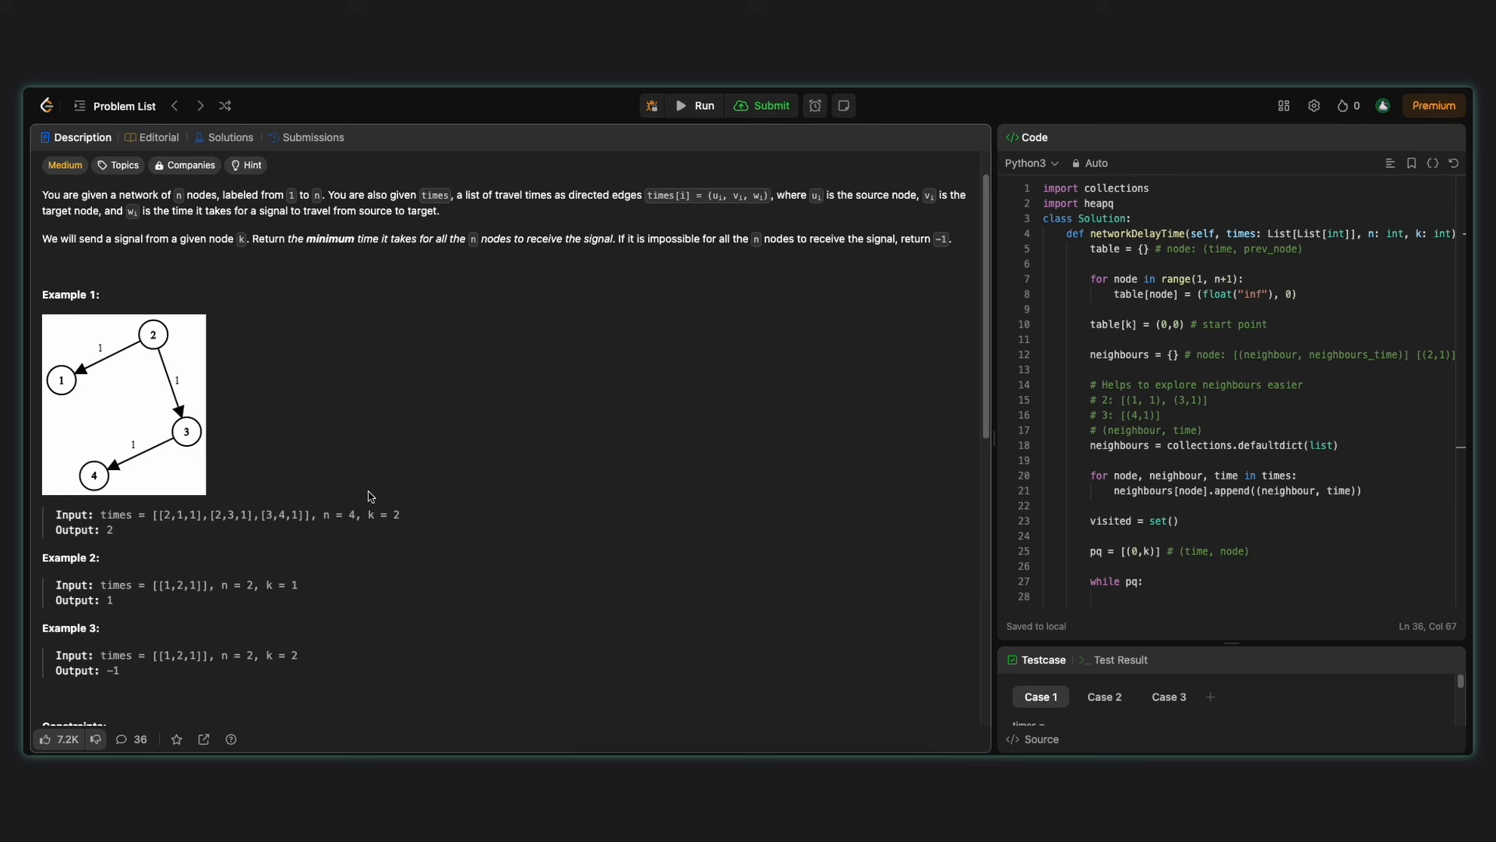
scroll(down, 3)
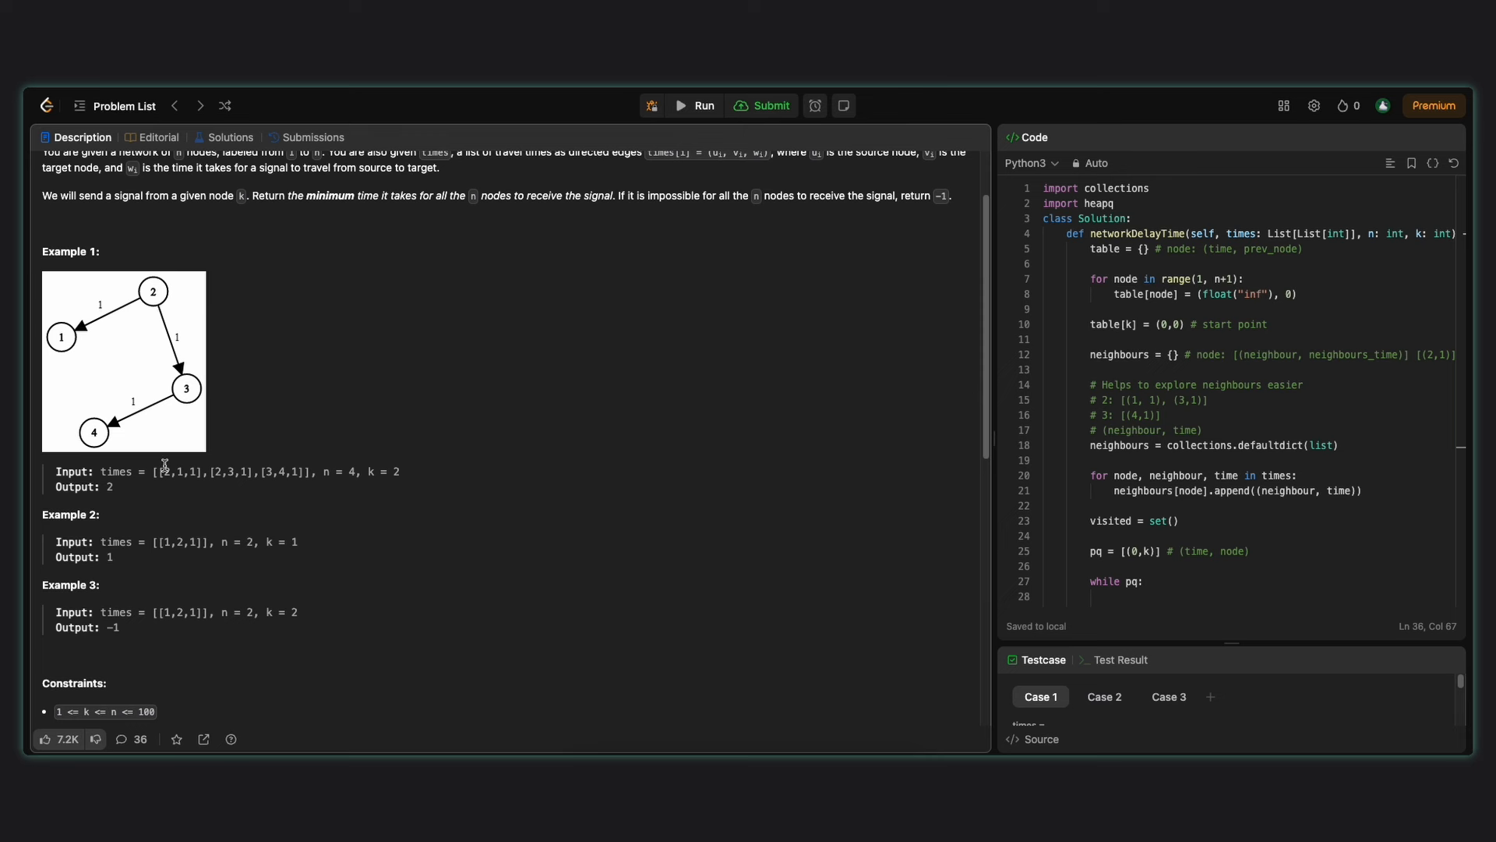
double_click(190, 471)
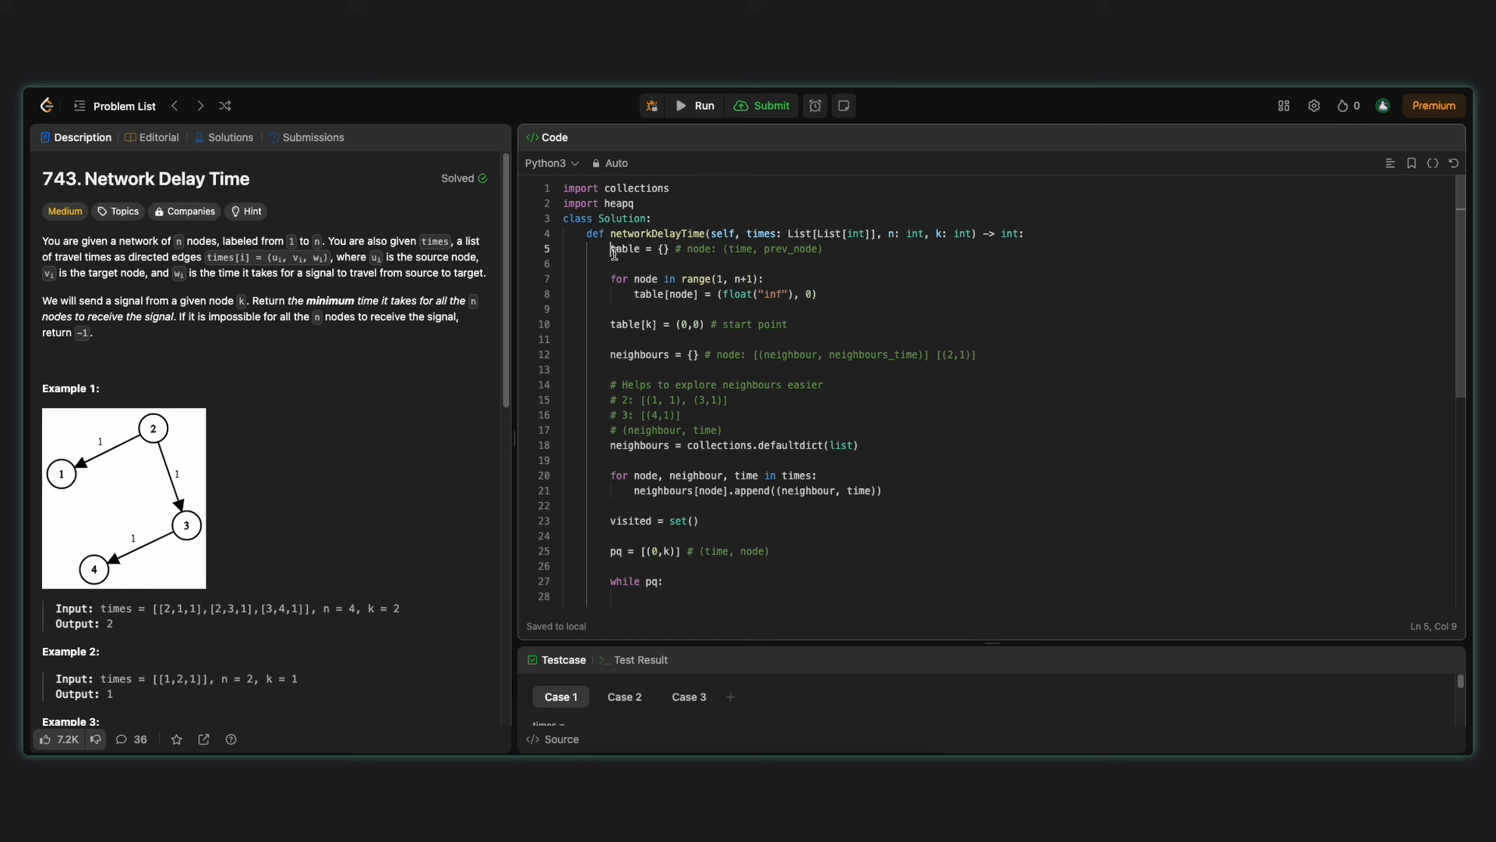
Step: Highlight the table, the start node's zero-time entry, the heappop line and neighbours_time uses
double_click(793, 249)
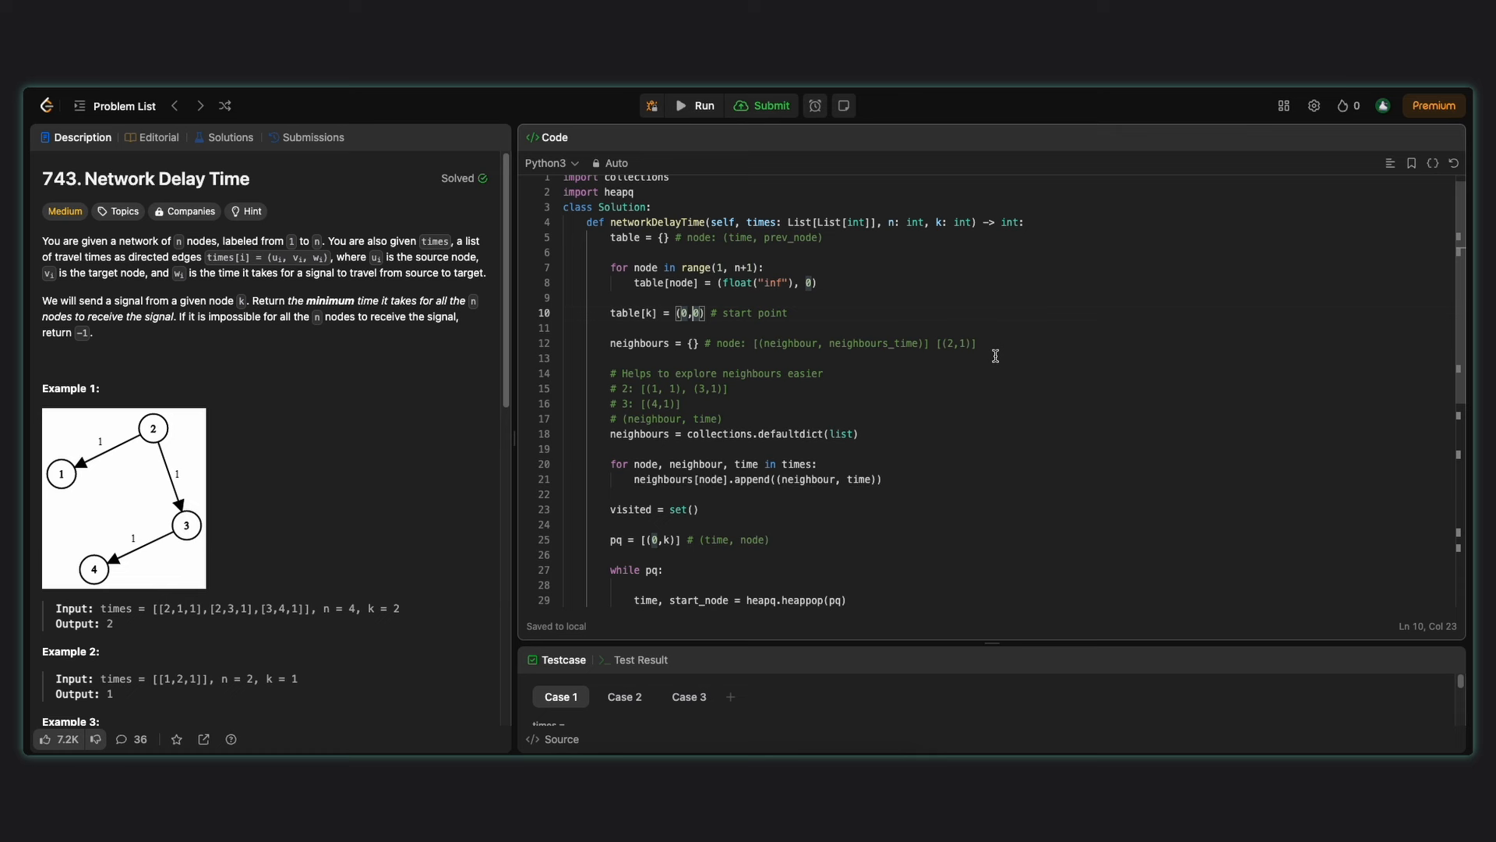
double_click(639, 291)
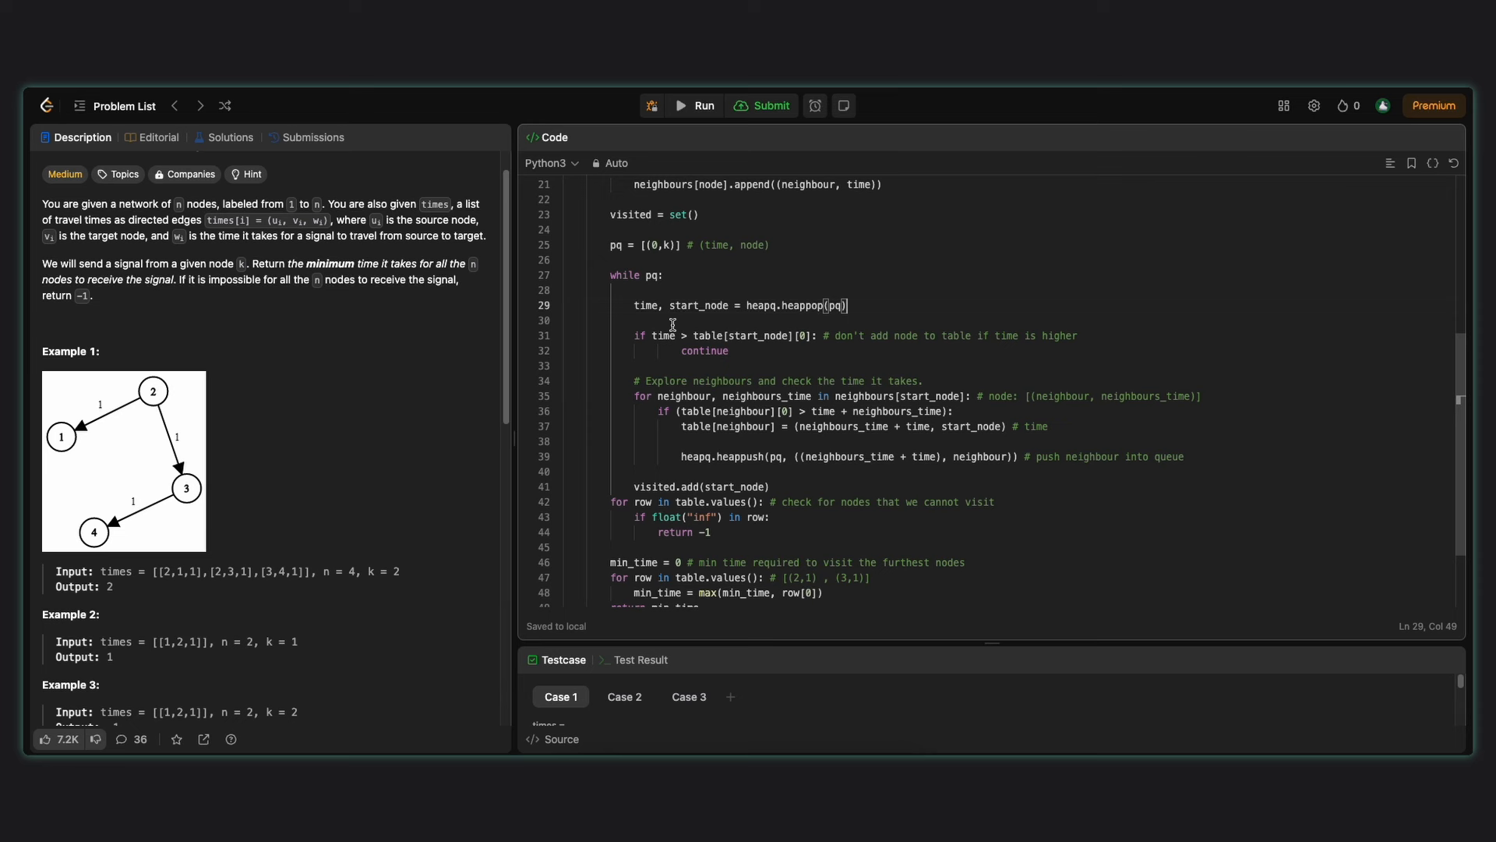
triple_click(739, 306)
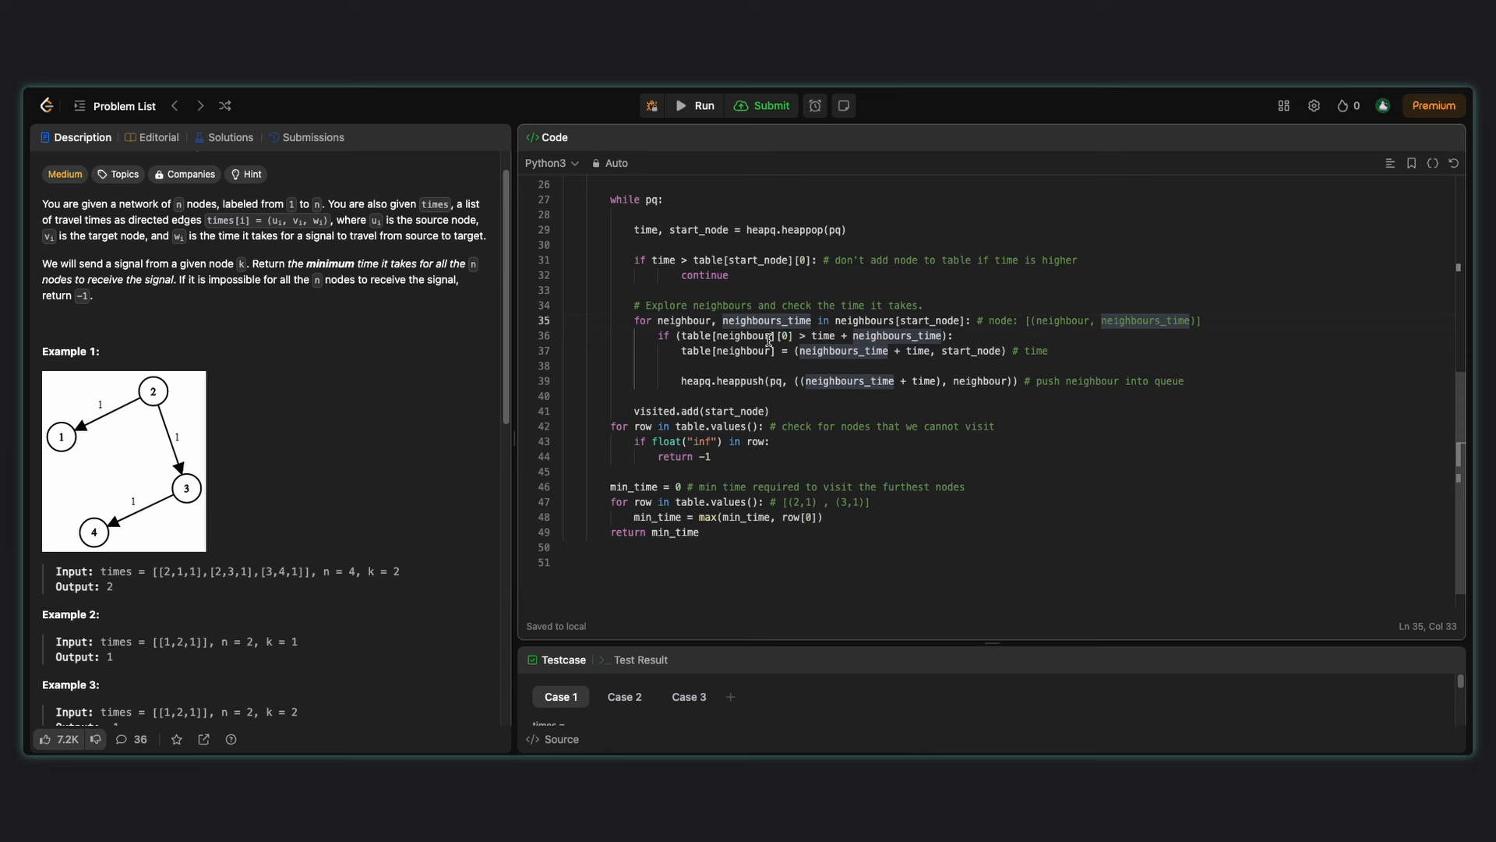
double_click(823, 335)
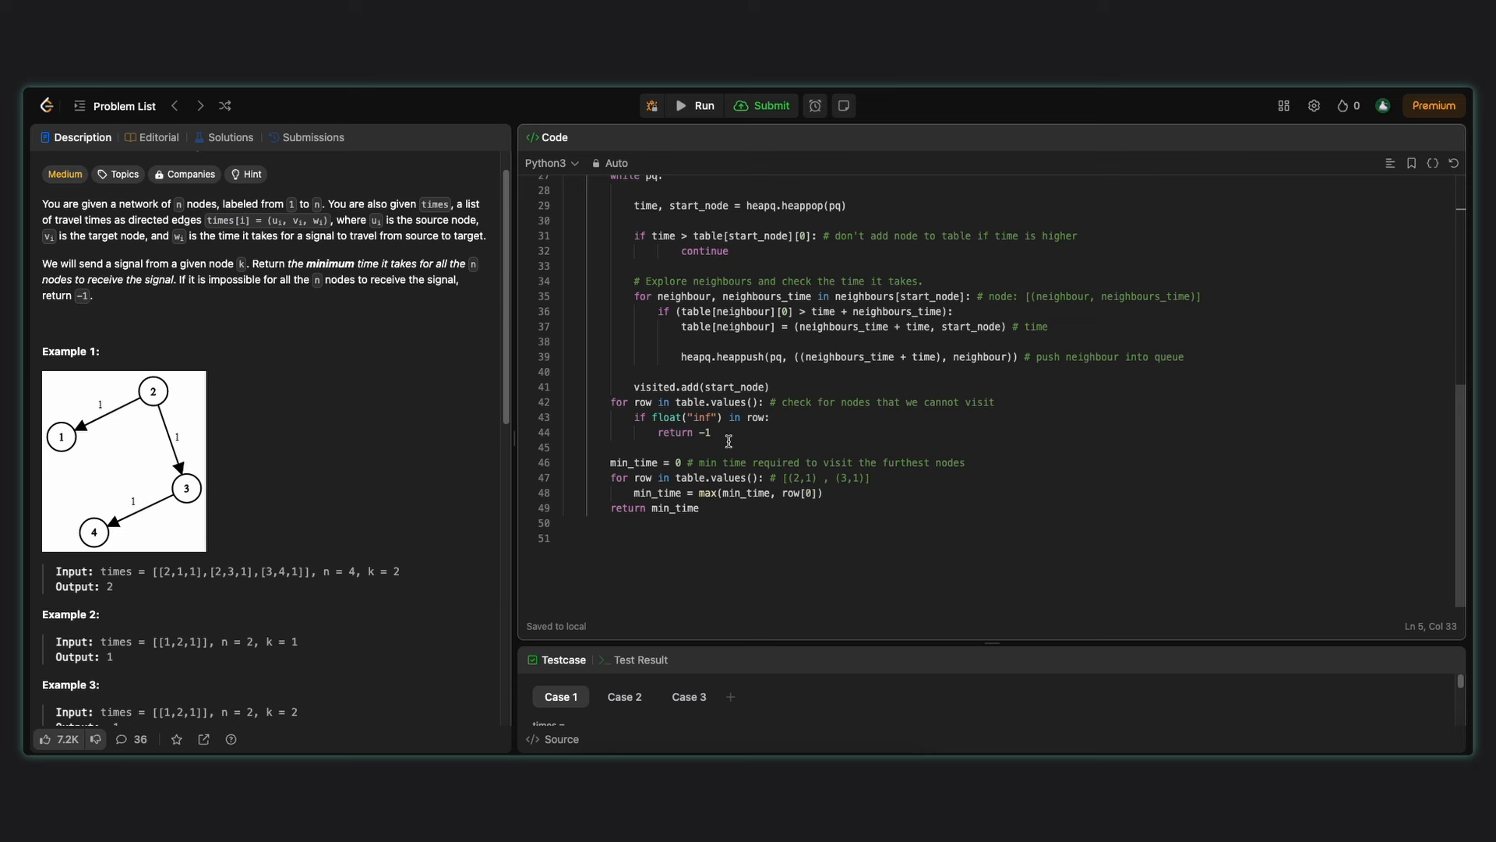
Step: Point out the -1 for unreachable nodes and the max update, then submit the Python3 solution
double_click(672, 508)
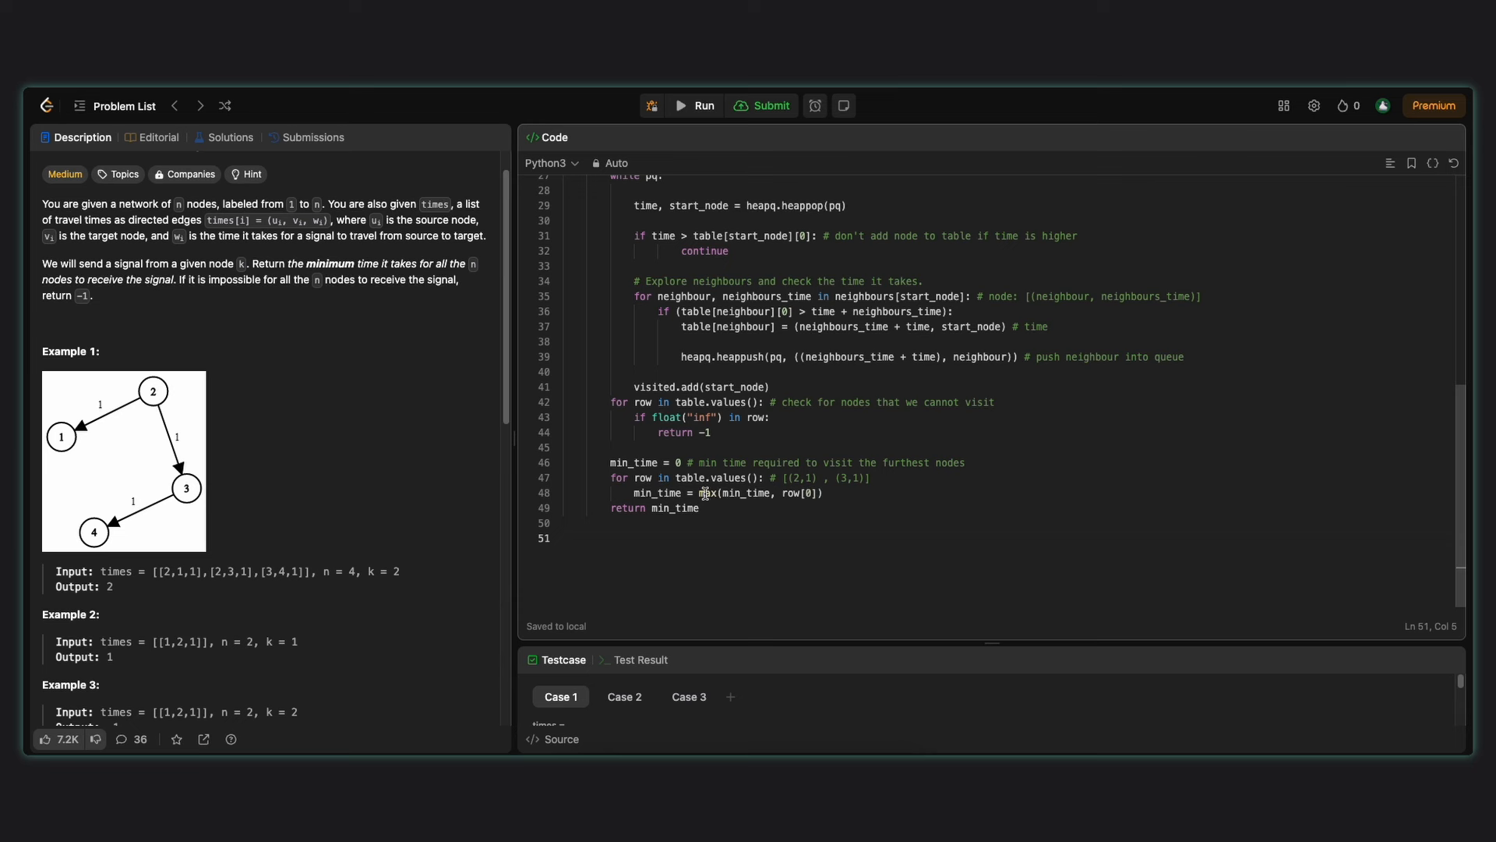
double_click(673, 508)
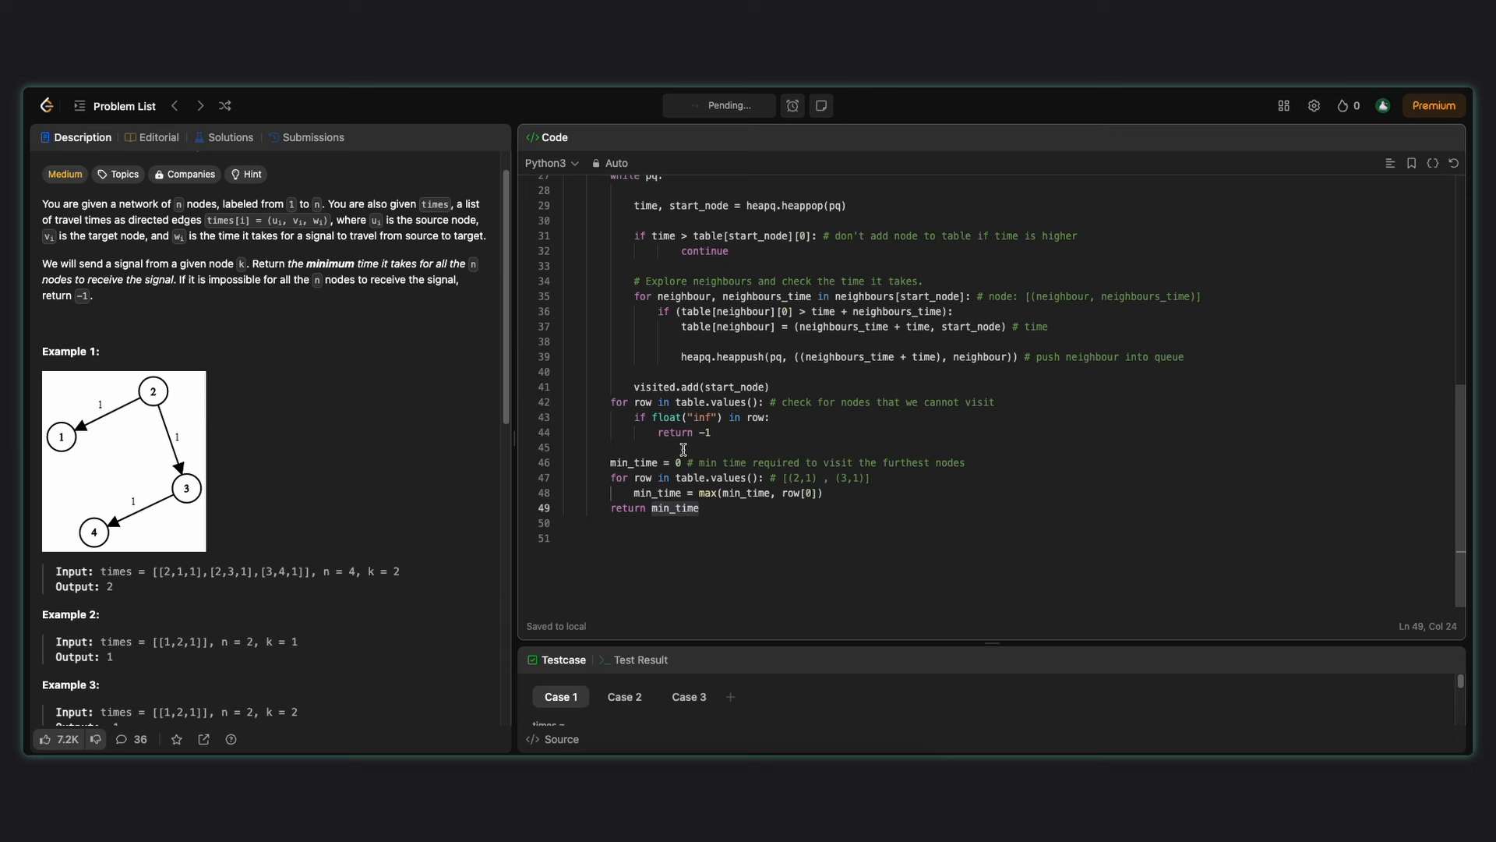
click(719, 104)
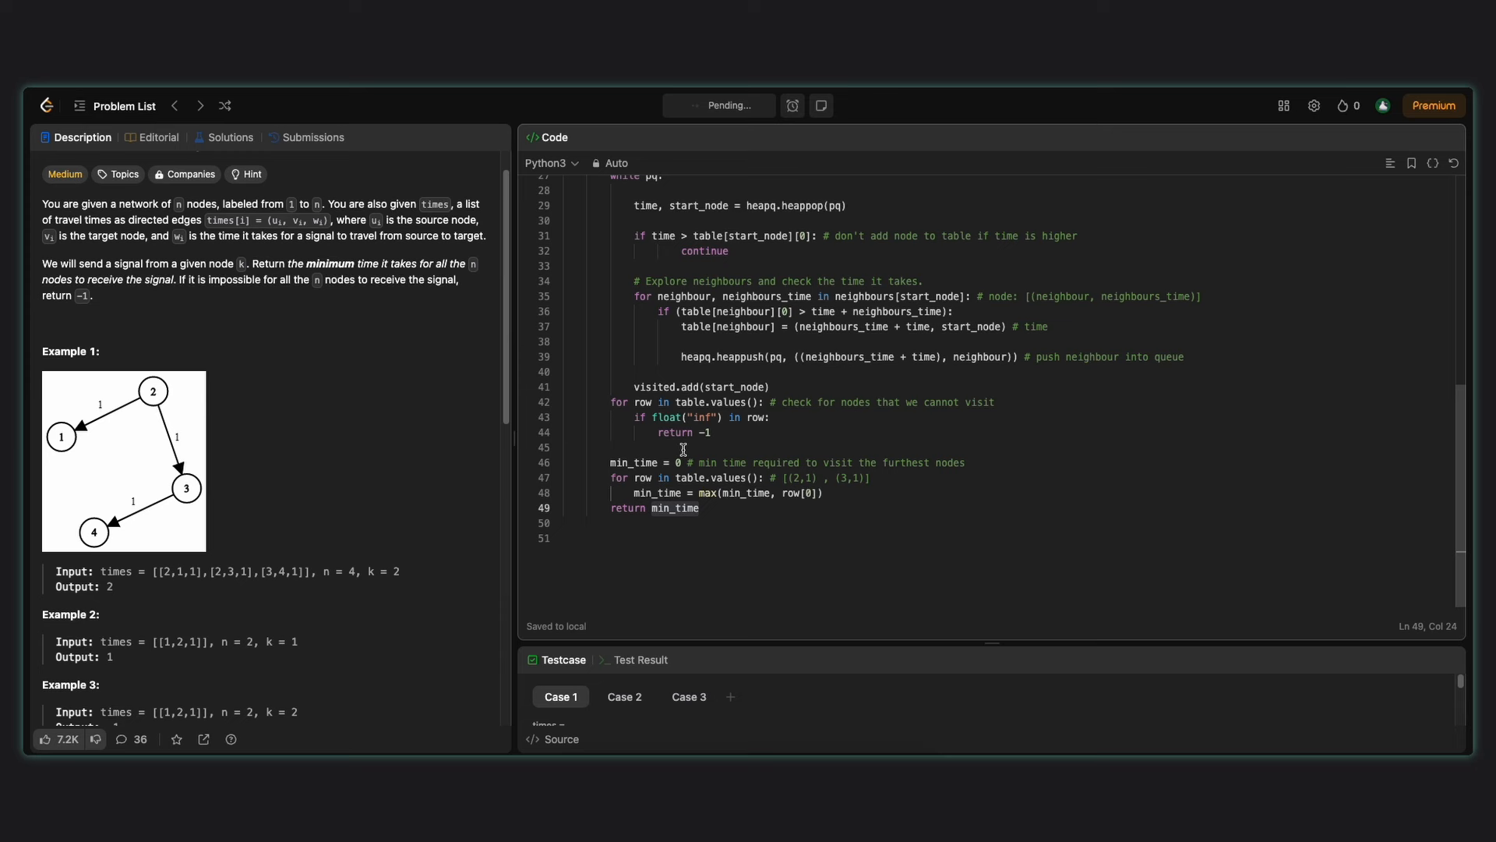